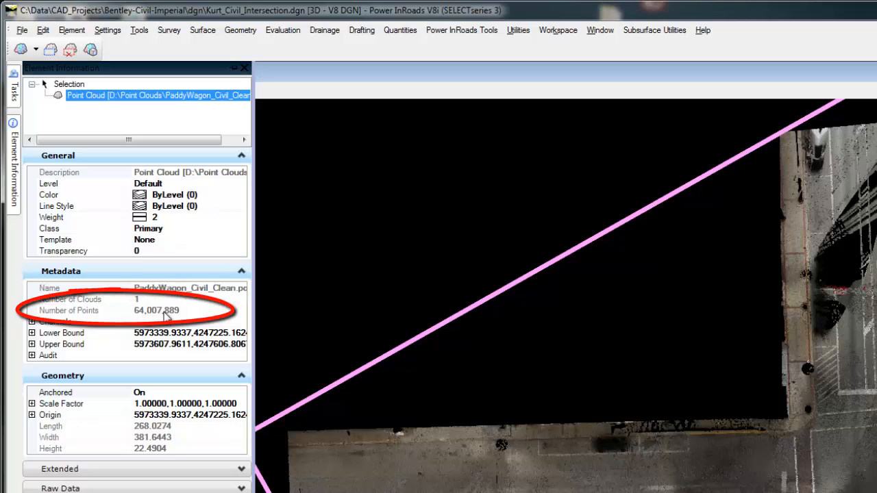
Step: Close Element Information after confirming the original cloud holds 64,007,889 points
left_click(244, 67)
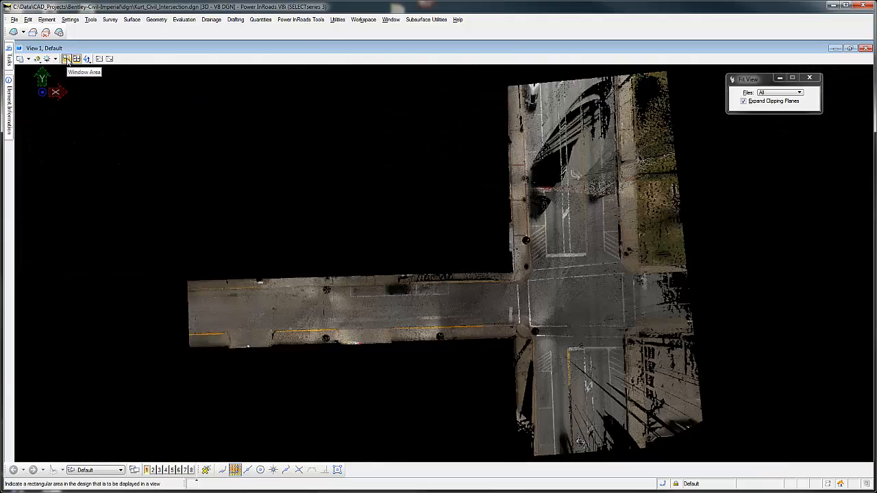
Step: Zoom into a small area of the intersection to inspect crosswalk striping and pavement detail
left_click(66, 59)
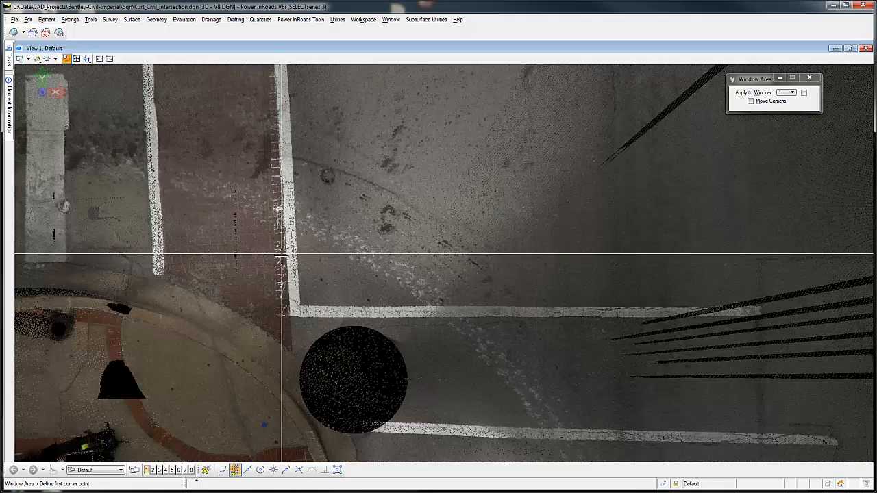
mouse_move(336, 233)
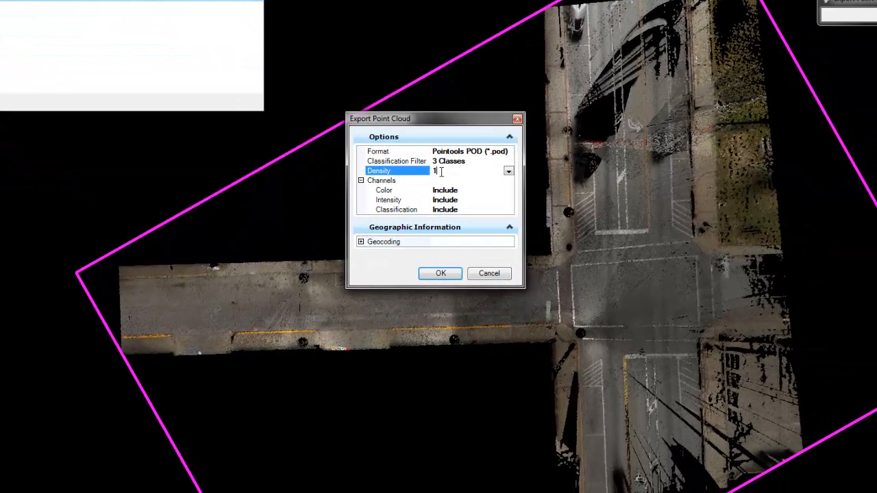
mouse_move(444, 170)
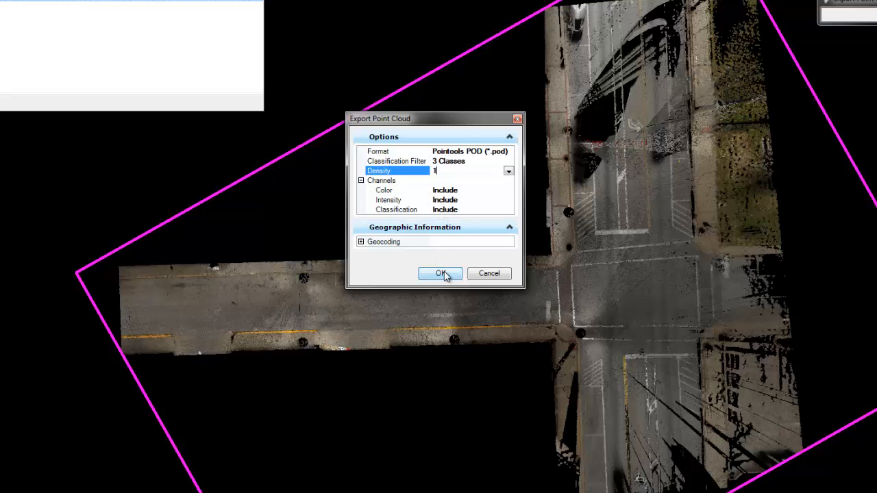
Step: Export the thinned cloud as a POD file with the 3 Classes filter and reduced density
left_click(440, 274)
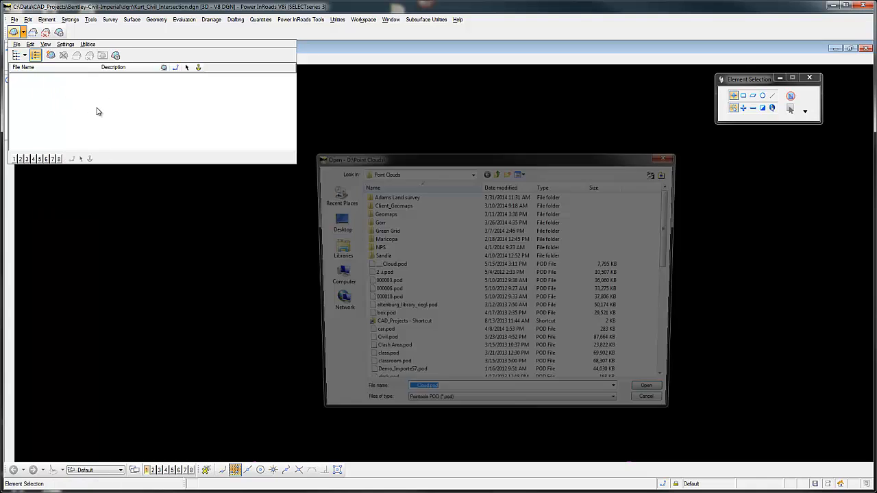
Step: Attach the exported thinned POD cloud and confirm it holds 640,096 points
left_click(646, 385)
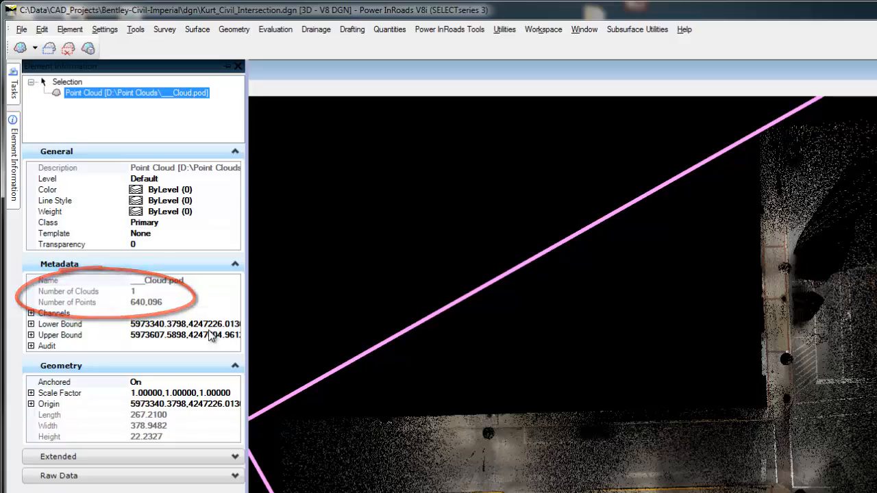
left_click(236, 66)
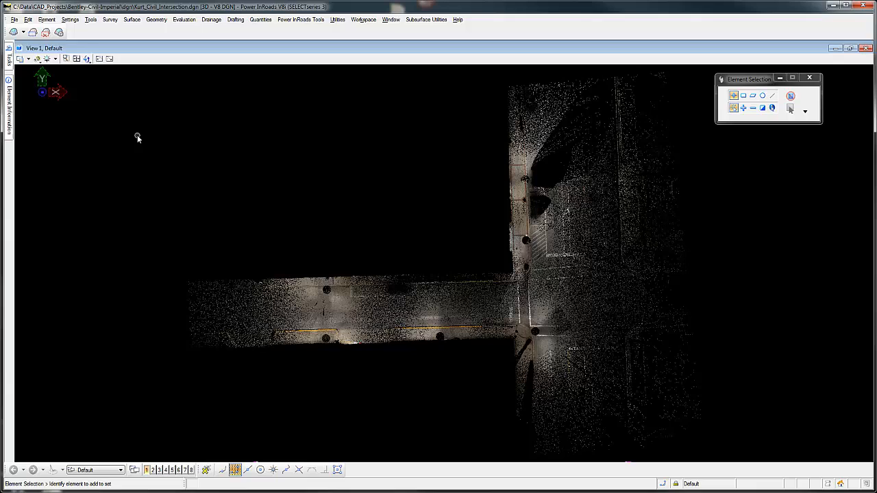
mouse_move(108, 140)
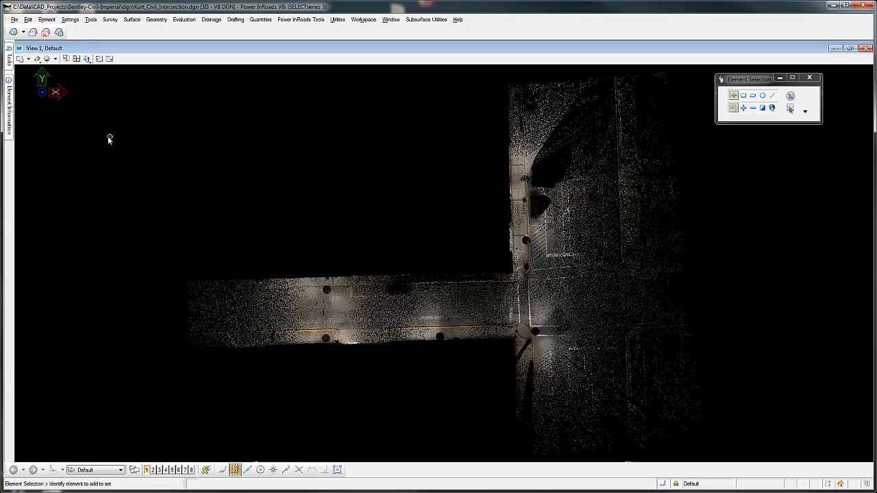
Step: Start Create from Point Cloud under Terrain Model in the Tasks panel
left_click(8, 62)
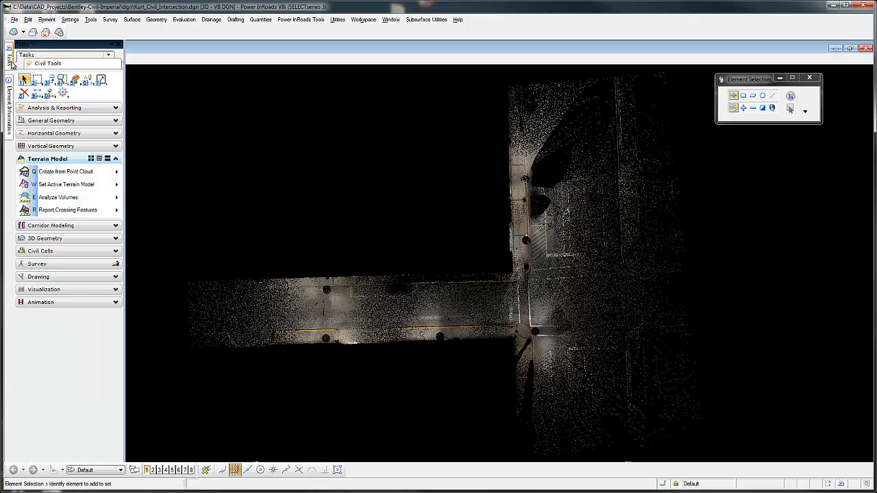
mouse_move(71, 171)
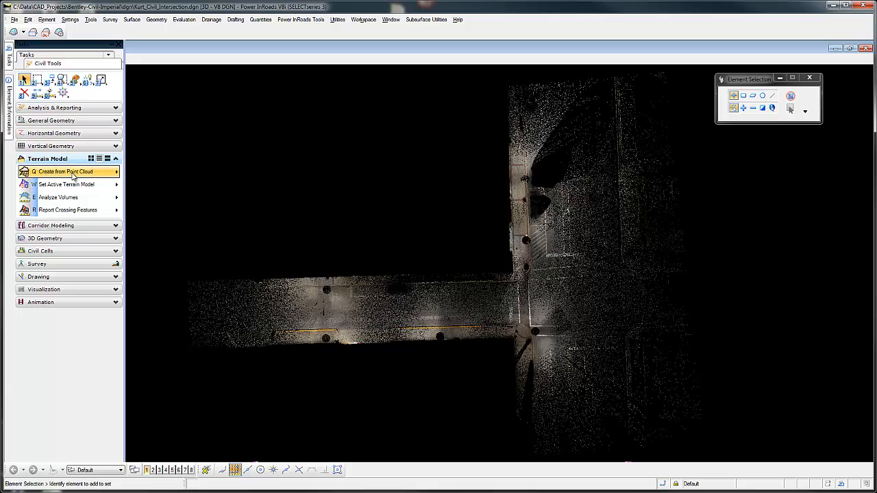
left_click(66, 172)
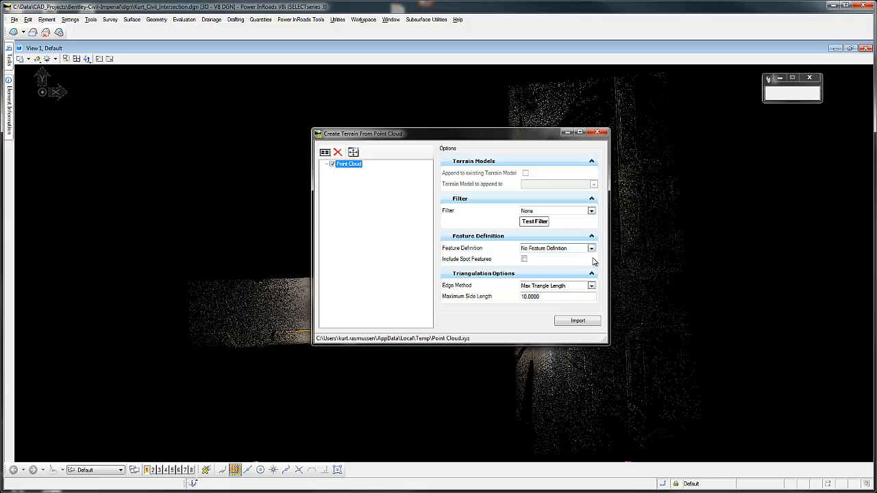
Step: Choose Existing_Contours under Terrain Display as the terrain model's feature definition
left_click(592, 248)
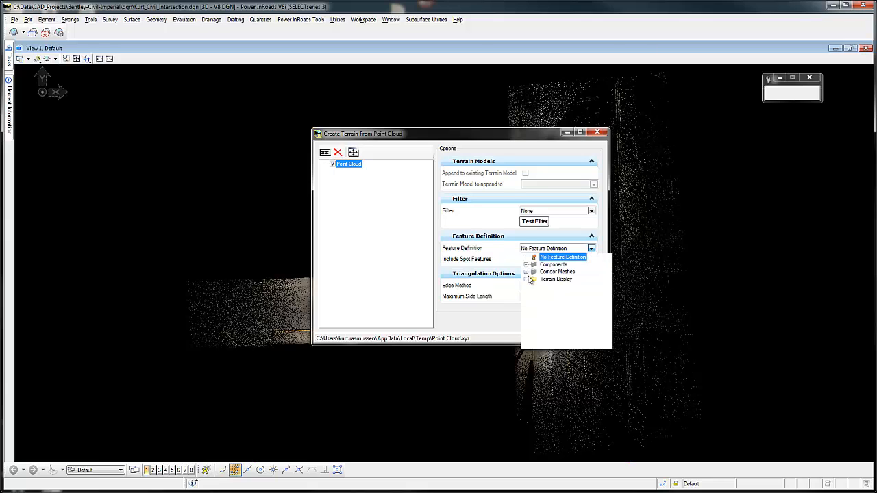
left_click(528, 280)
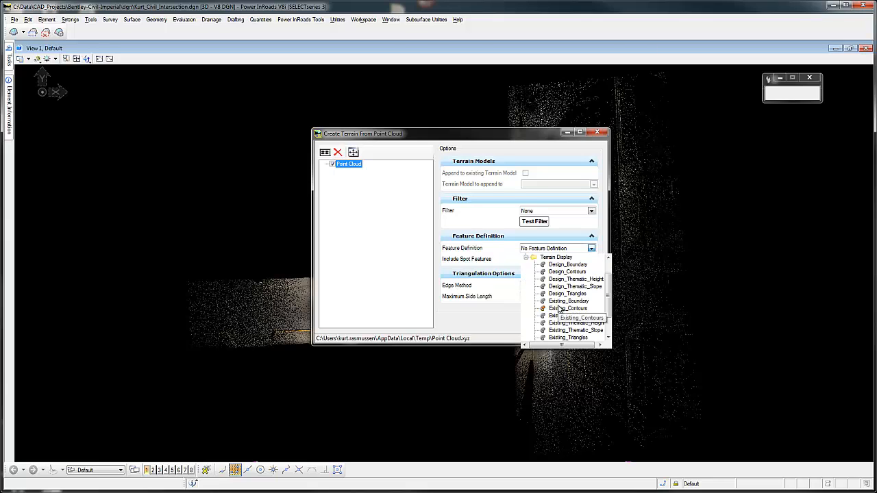
left_click(578, 318)
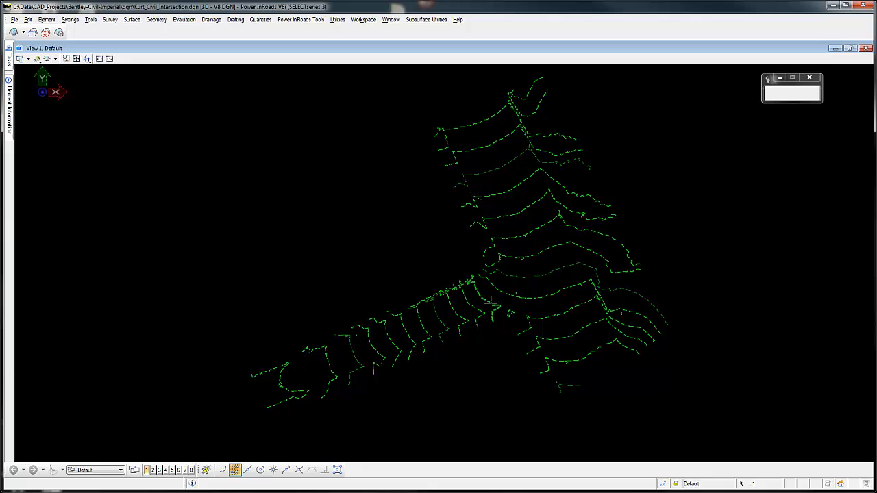
mouse_move(480, 299)
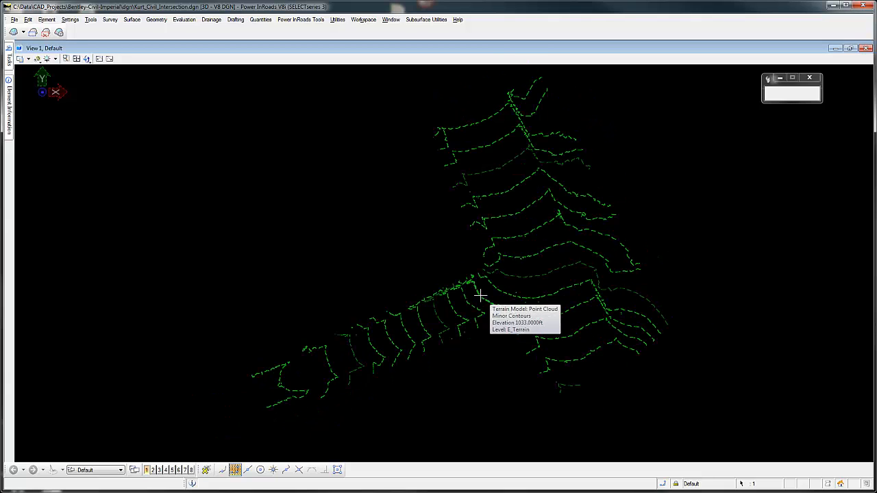
mouse_move(41, 142)
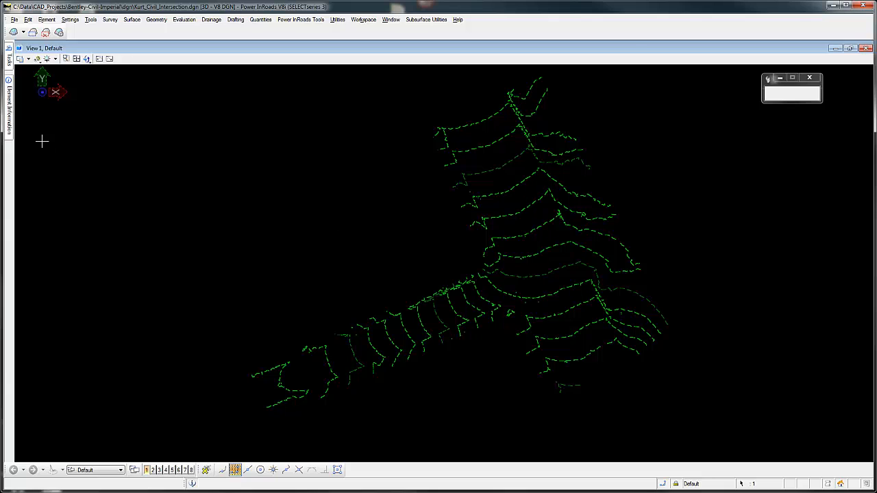